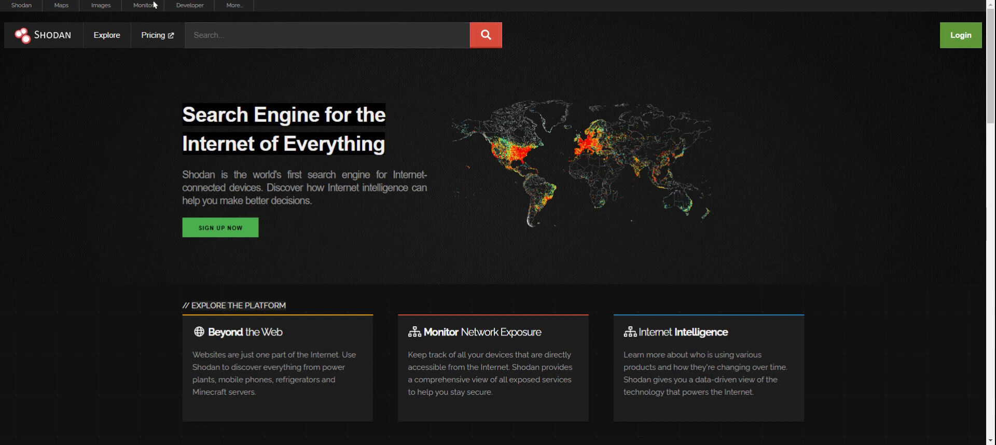
pyautogui.moveTo(703, 194)
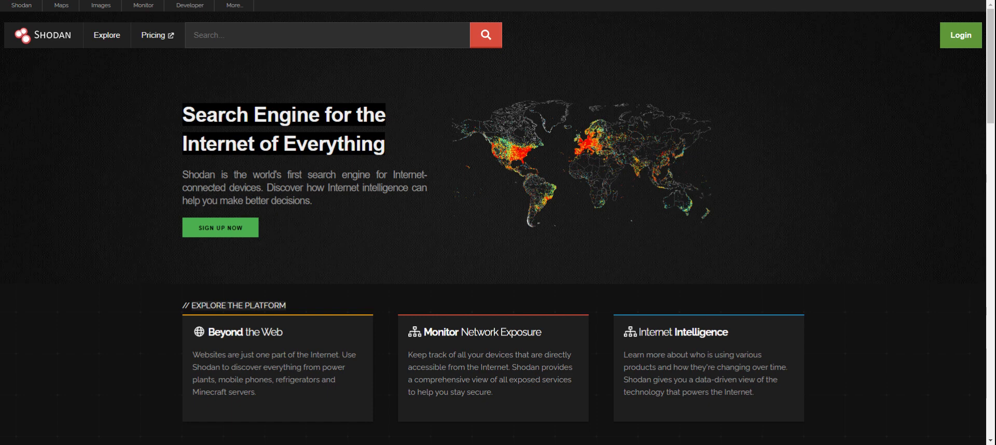
pyautogui.moveTo(282, 35)
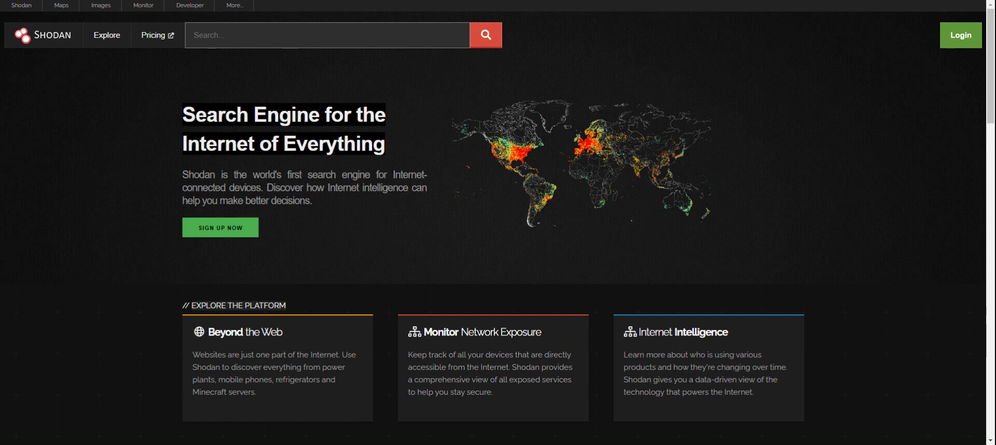
# Submit the query 'apache' in the Shodan search bar, returning about 19.8 million hosts.
pyautogui.write('api')
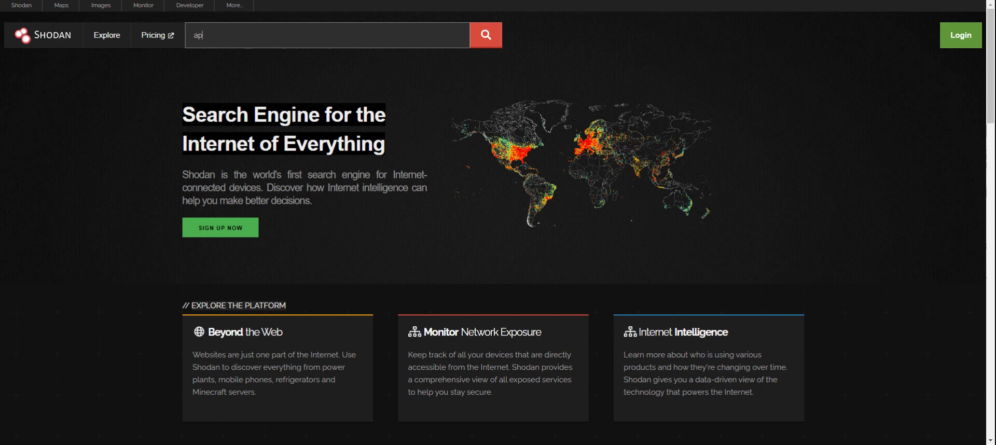
pyautogui.write('apache')
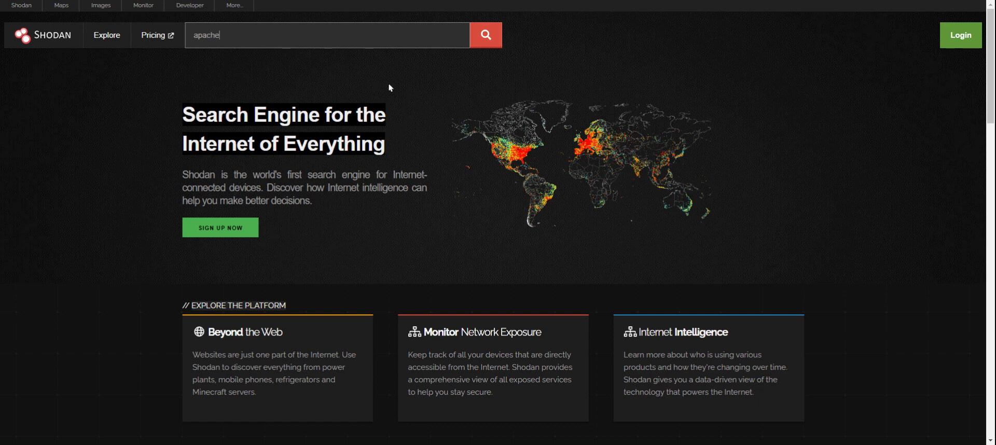
pyautogui.moveTo(486, 36)
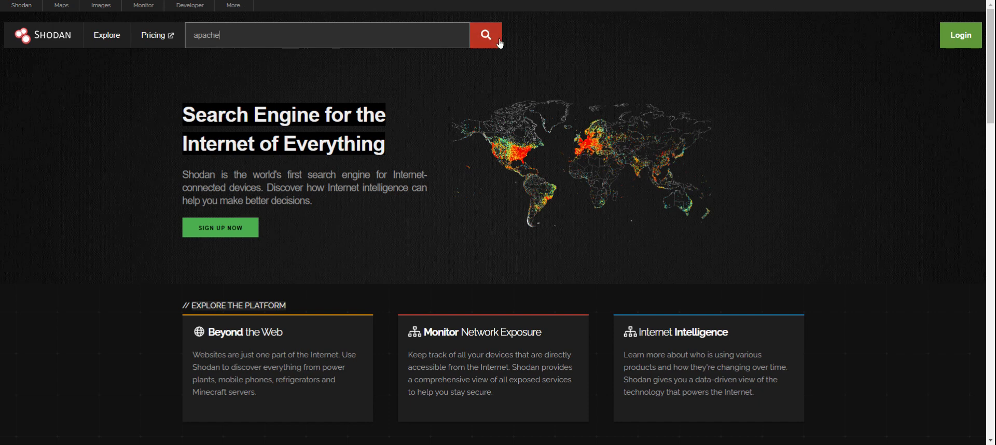
pyautogui.click(485, 35)
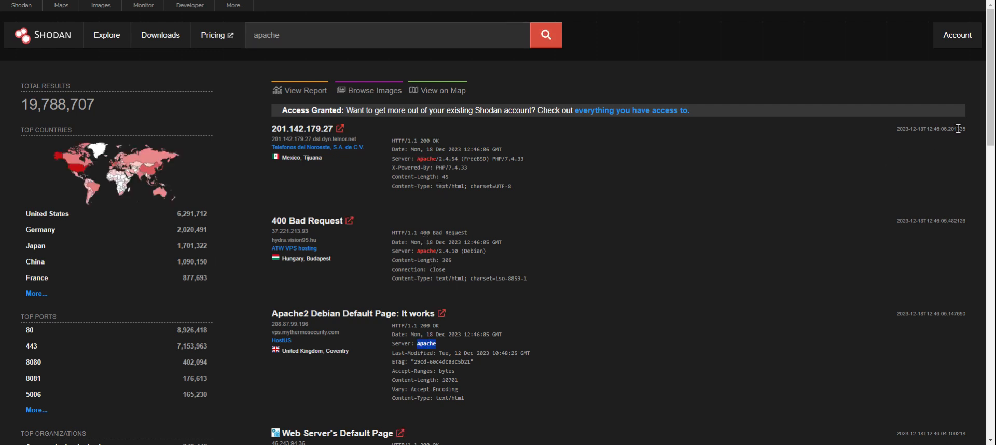
# Scroll the apache results past hosts in Macedonia, Ashburn and Seoul to the Next button.
pyautogui.scroll(-3)
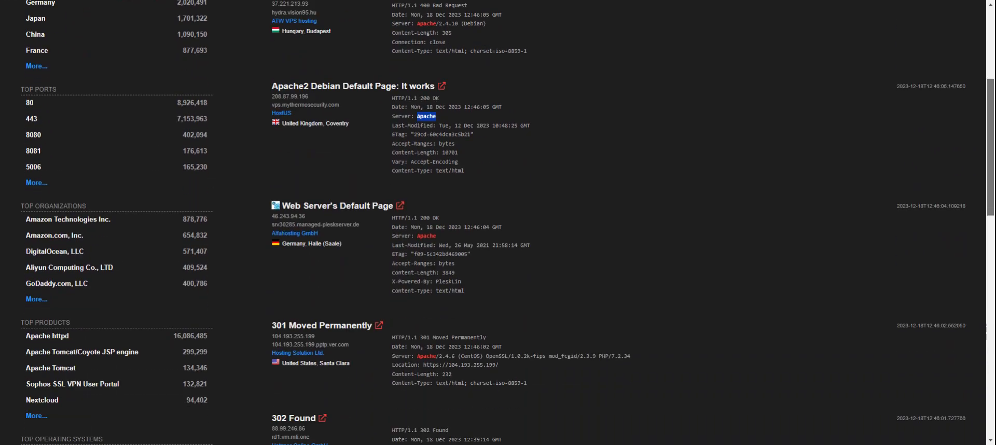
pyautogui.scroll(-3)
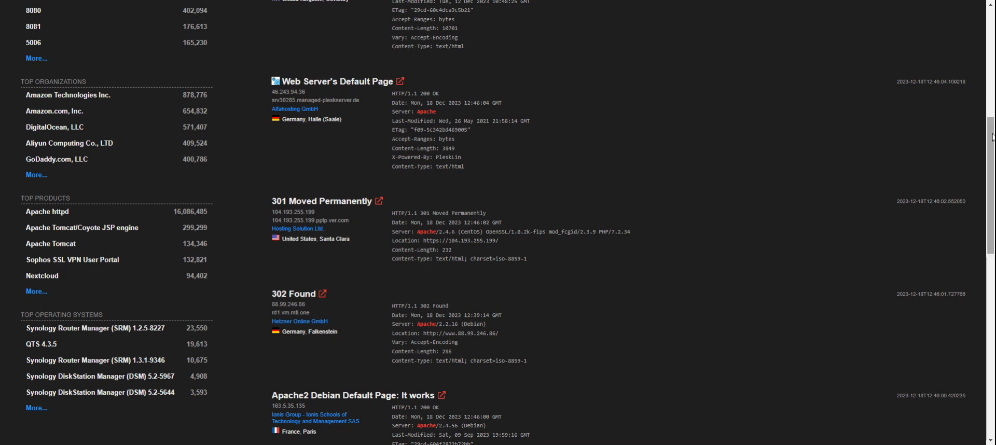
pyautogui.scroll(-3)
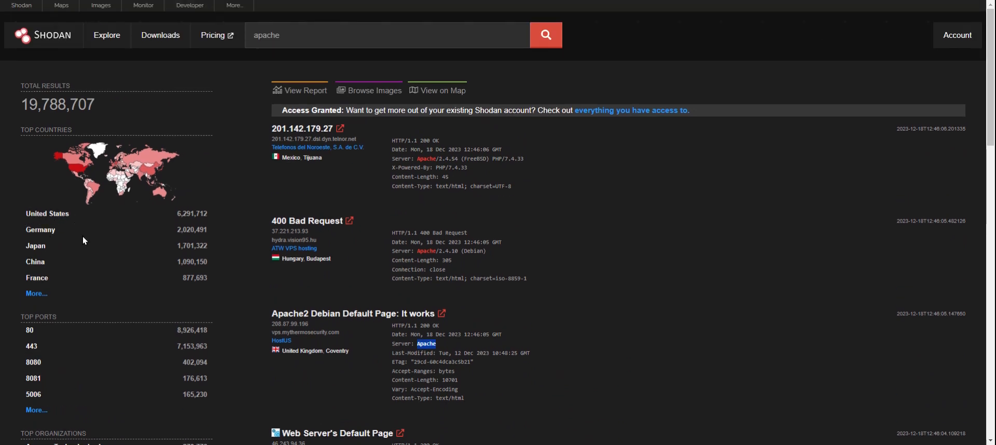
pyautogui.moveTo(499, 347)
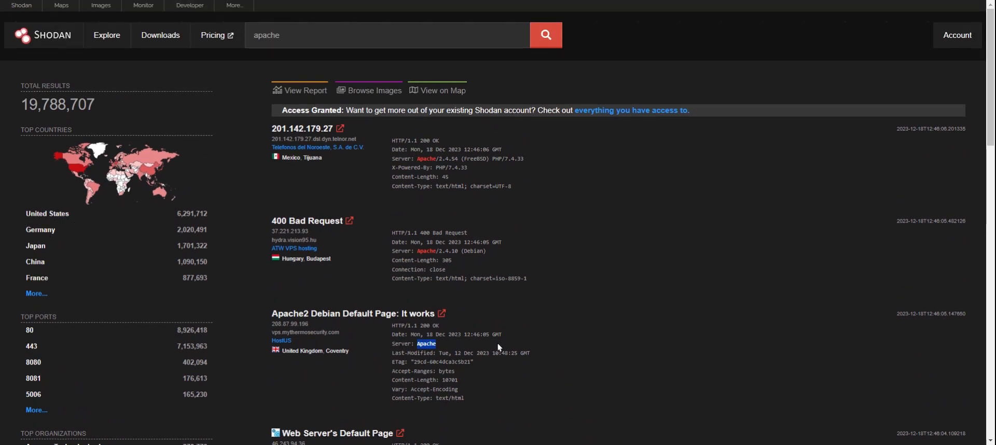
pyautogui.scroll(-3)
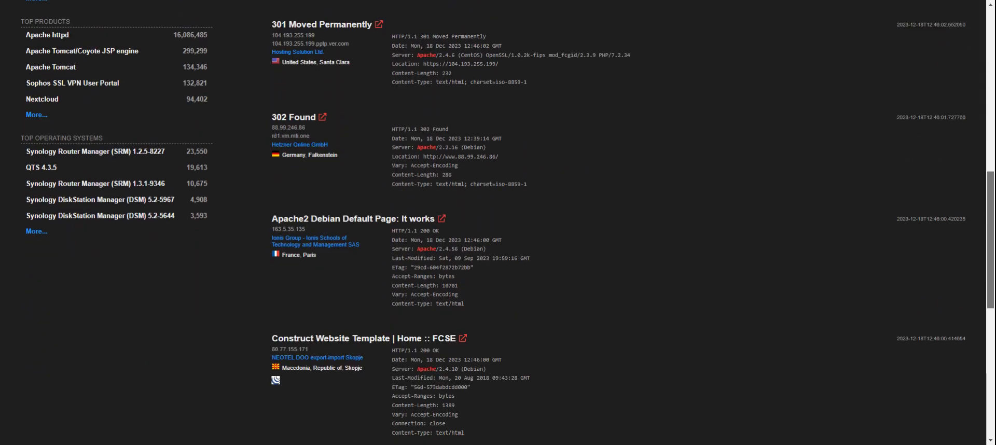
pyautogui.scroll(-3)
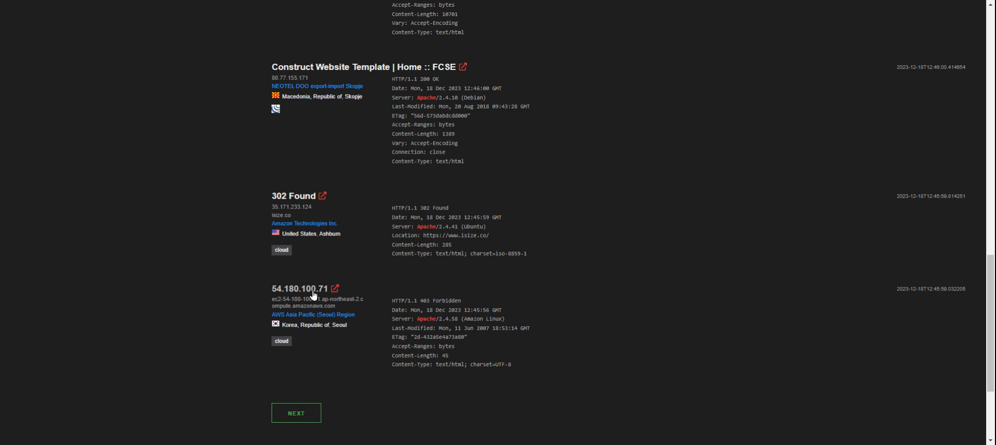
# View host 54.180.100.71 in Seoul with open ports 22 and 80 and its OpenSSH 8.7 banner.
pyautogui.click(334, 288)
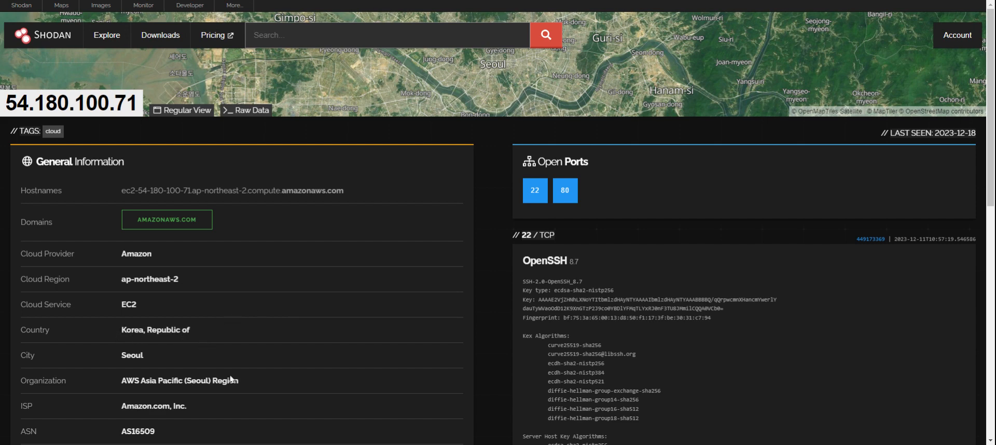
pyautogui.scroll(-3)
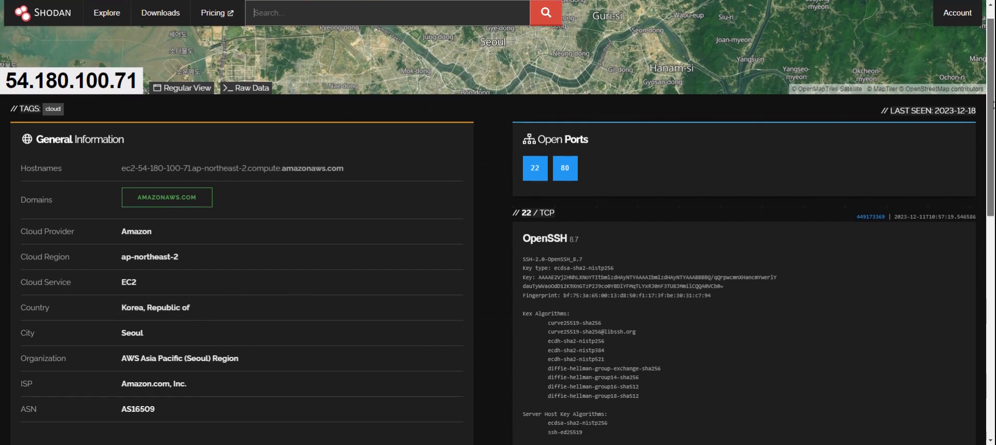
pyautogui.scroll(-3)
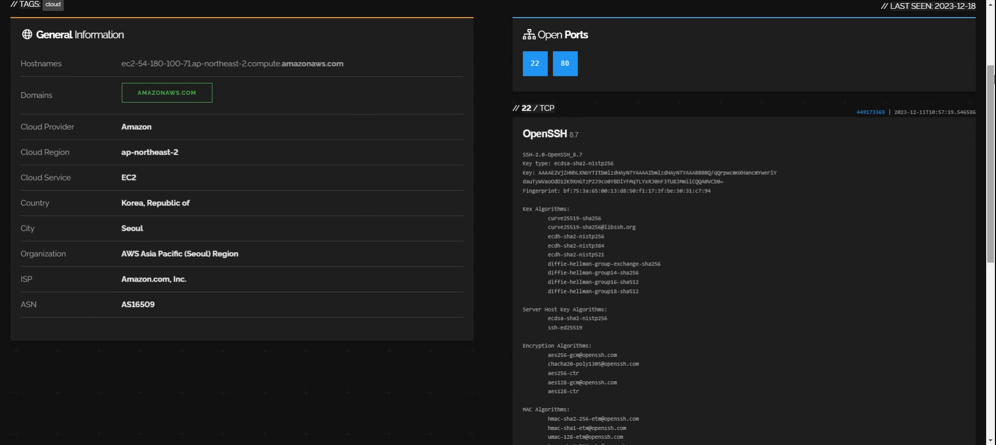
pyautogui.scroll(-3)
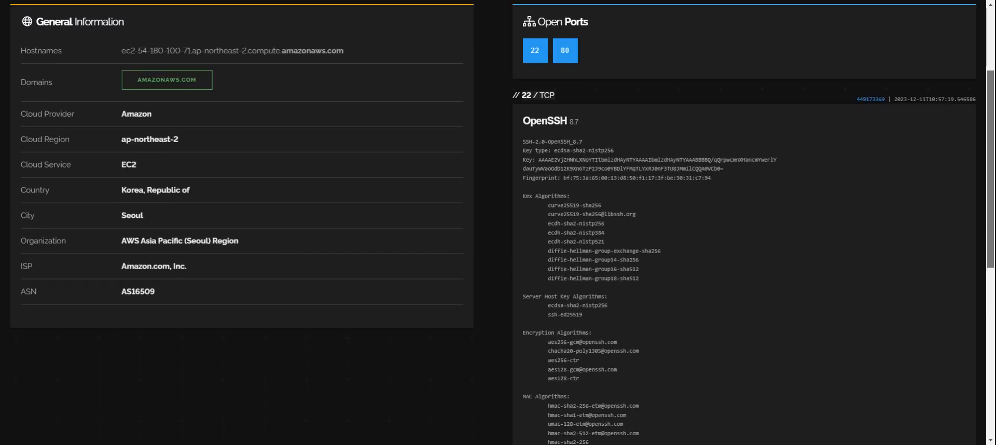
pyautogui.scroll(3)
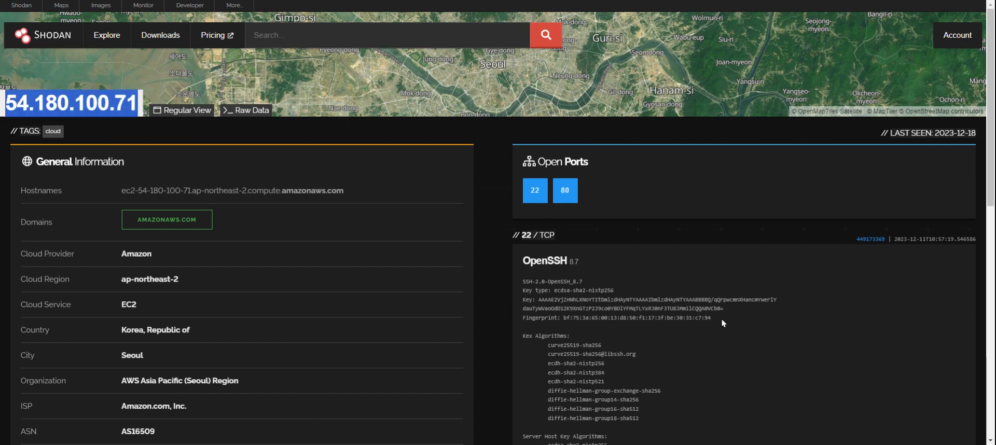
pyautogui.moveTo(765, 288)
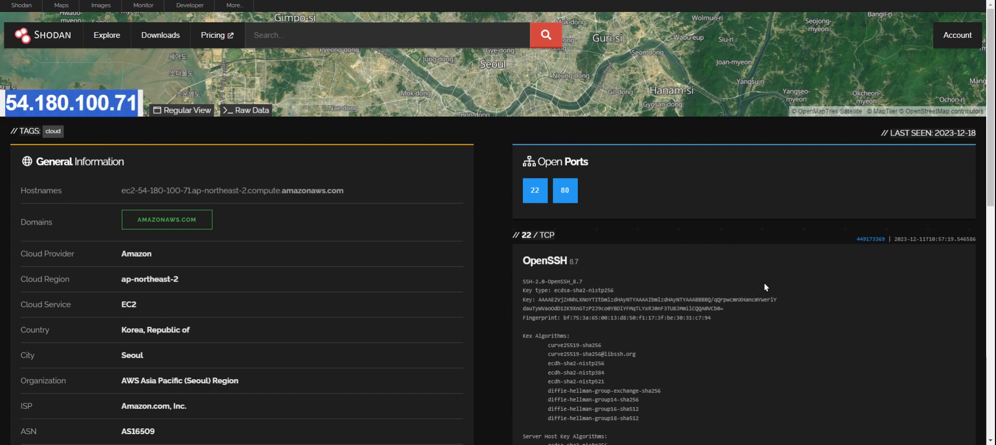